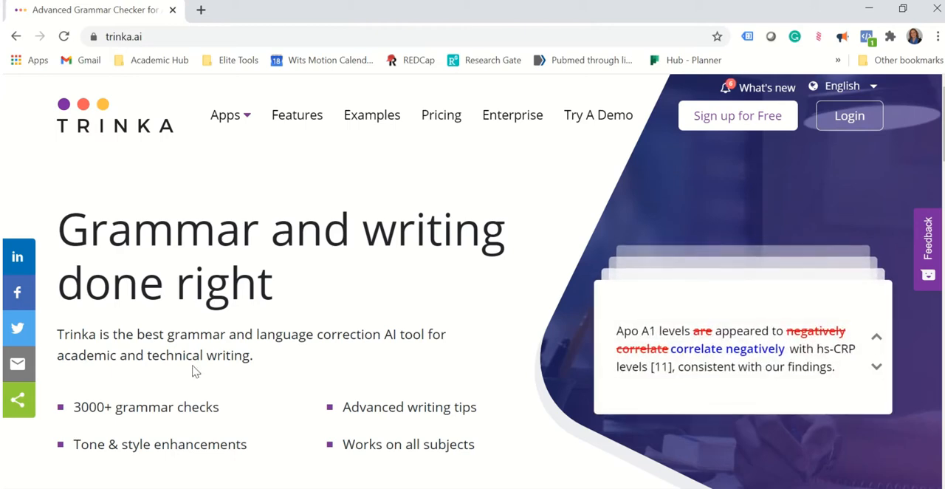
mouse_move(305, 342)
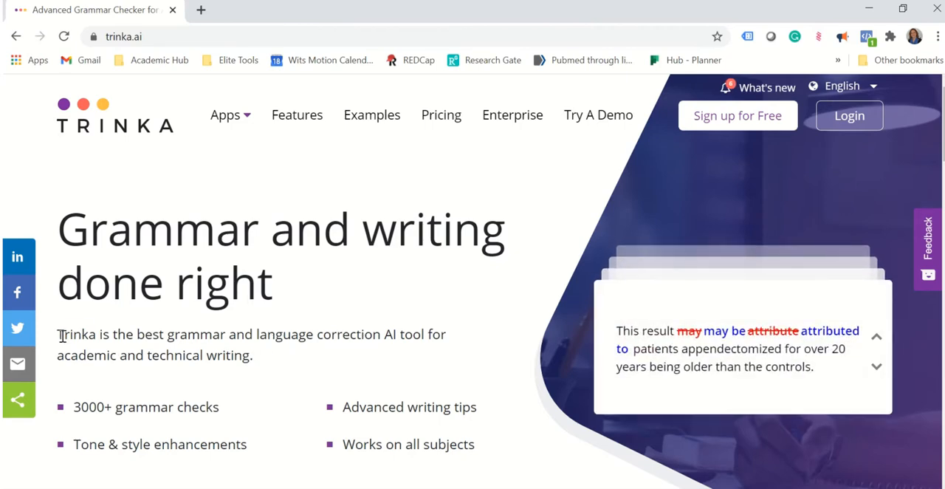
Scroll the homepage past the tagline and step through the academic error-detection example corrections.
left_click_drag(57, 334, 253, 355)
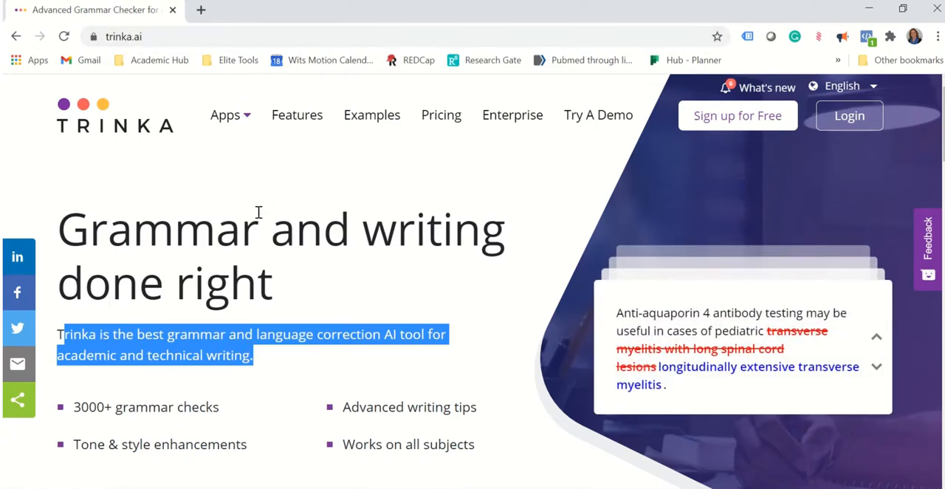
mouse_move(266, 233)
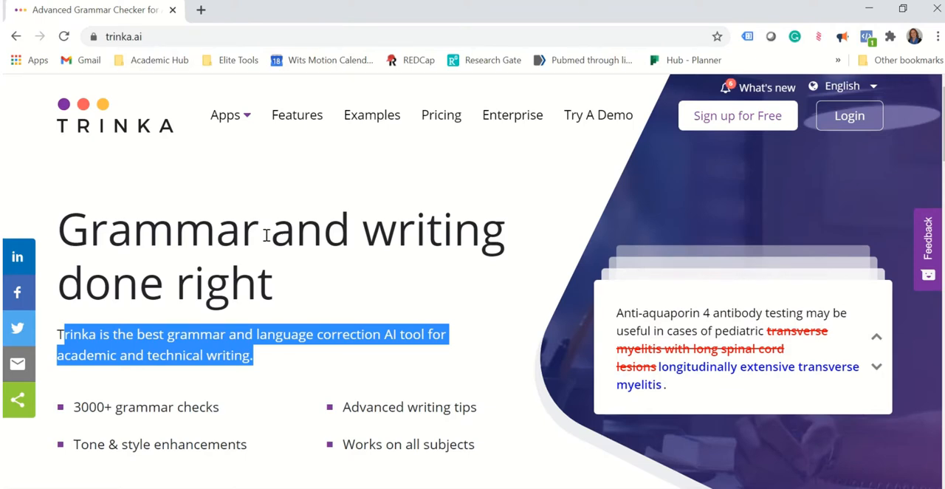
left_click(286, 288)
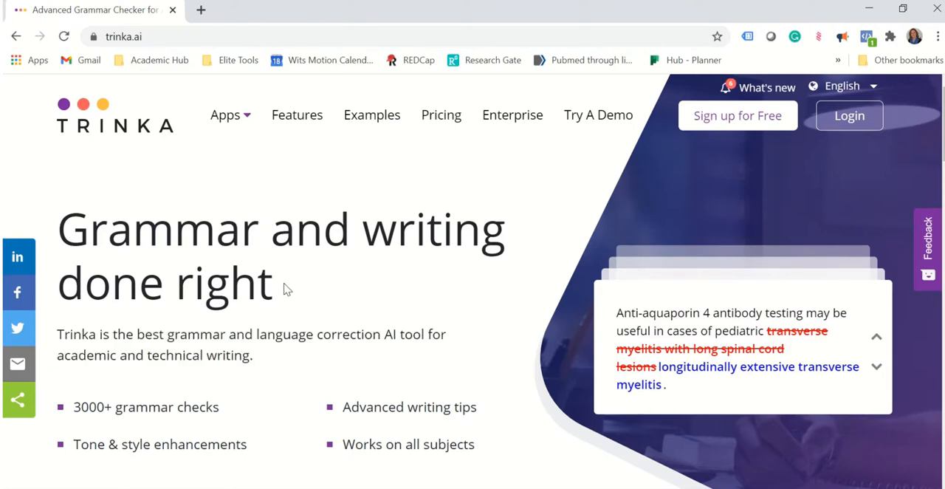
scroll("down", 3)
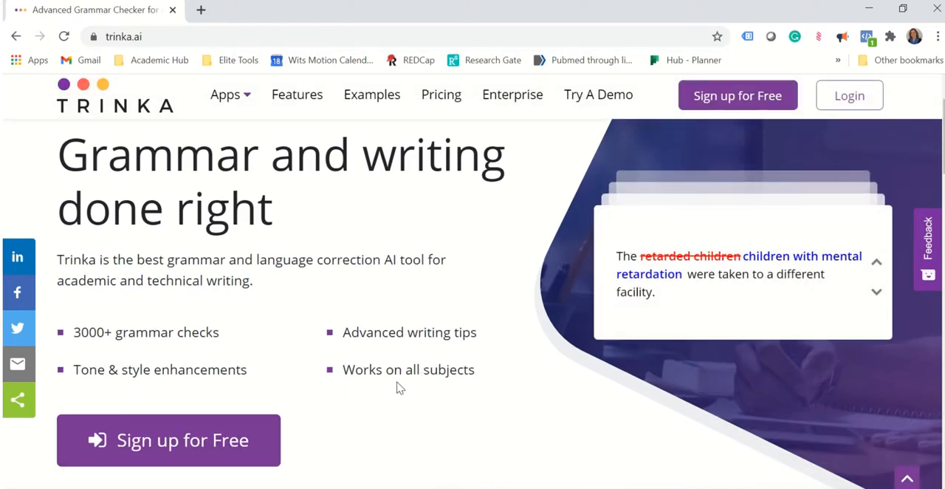
scroll("down", 3)
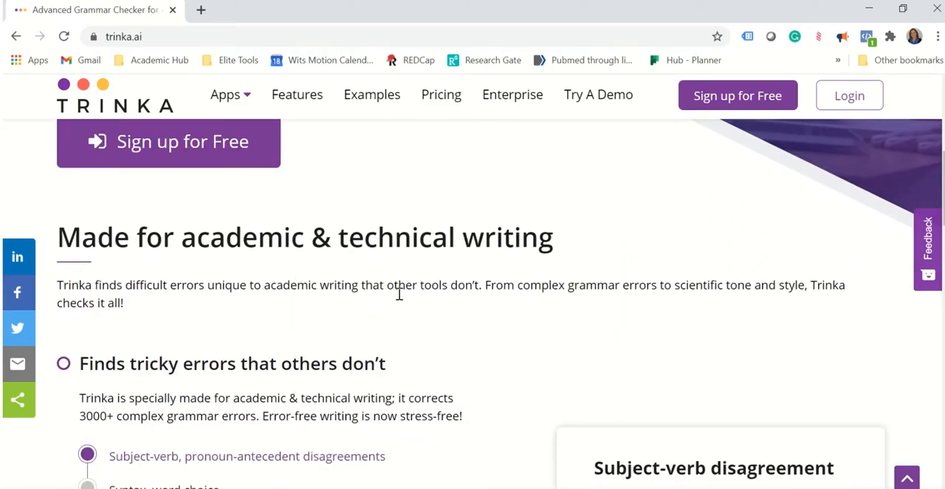
scroll("down", 3)
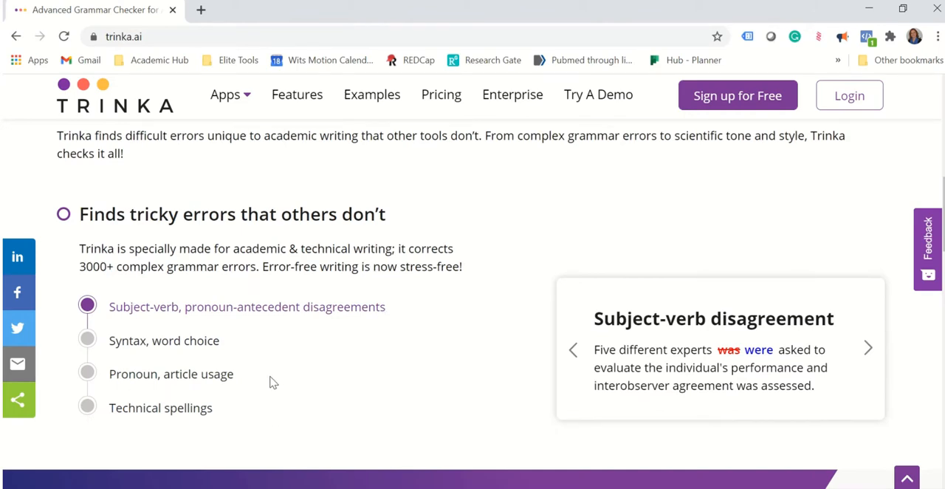
mouse_move(280, 374)
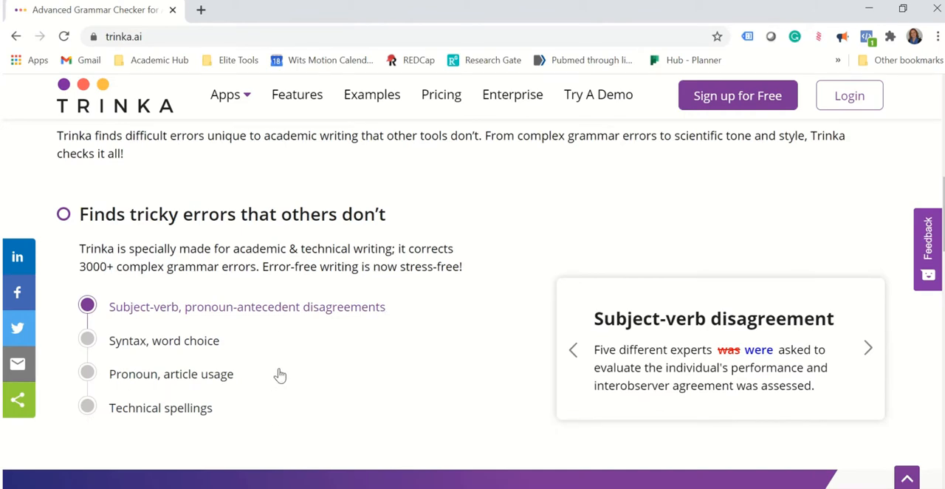
mouse_move(871, 352)
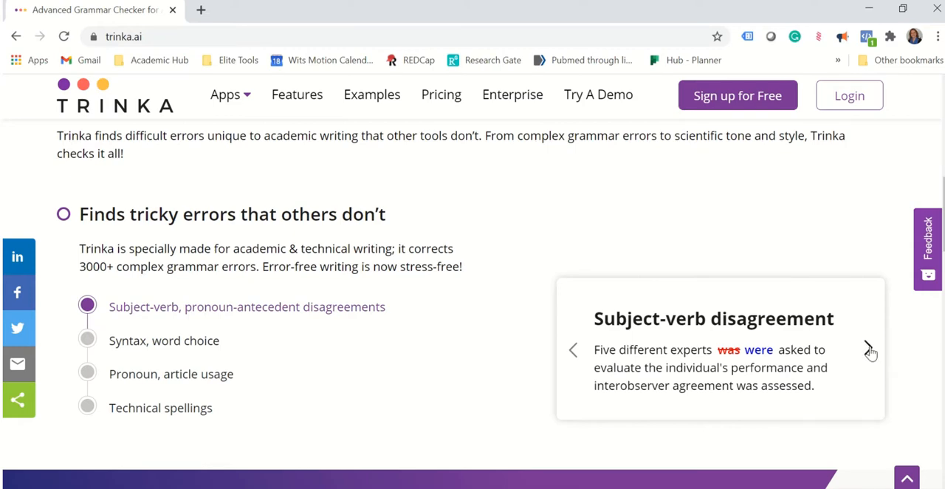
left_click(870, 349)
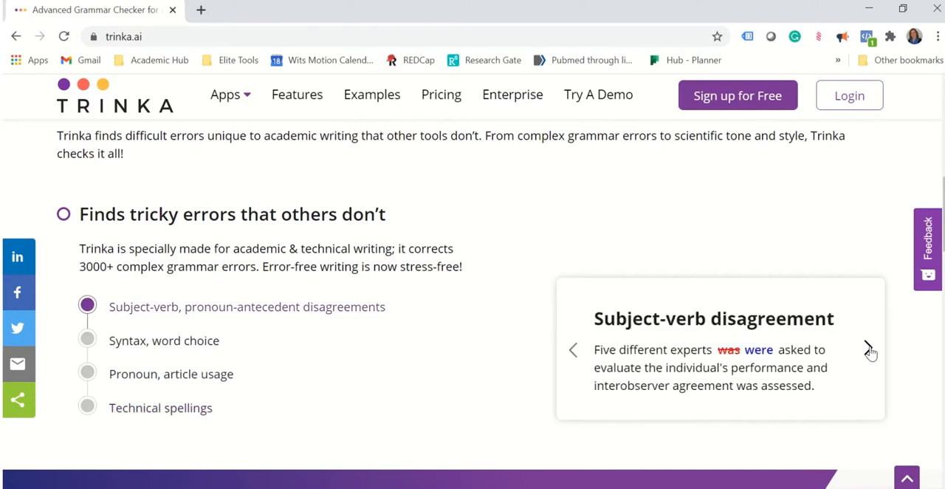
Cycle through the writing-improvement examples and the subject-specific correction examples.
scroll("down", 3)
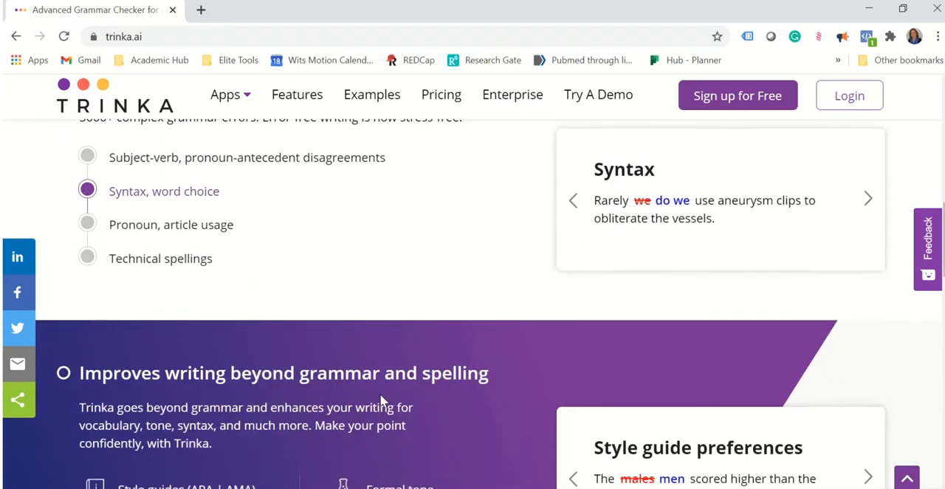
scroll("down", 3)
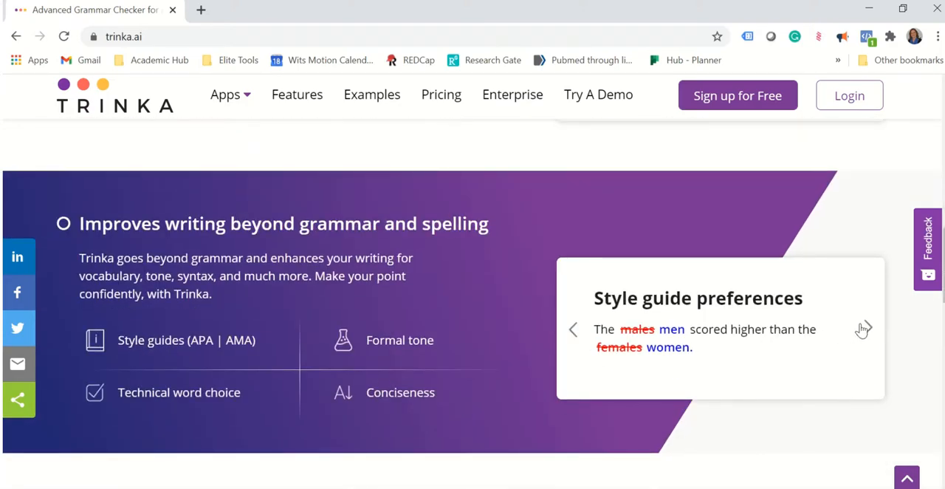
left_click(864, 329)
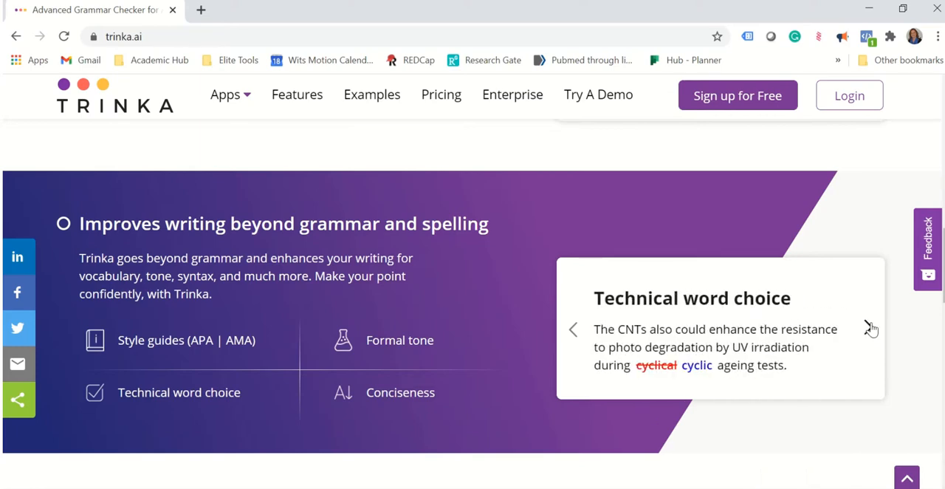
left_click(401, 392)
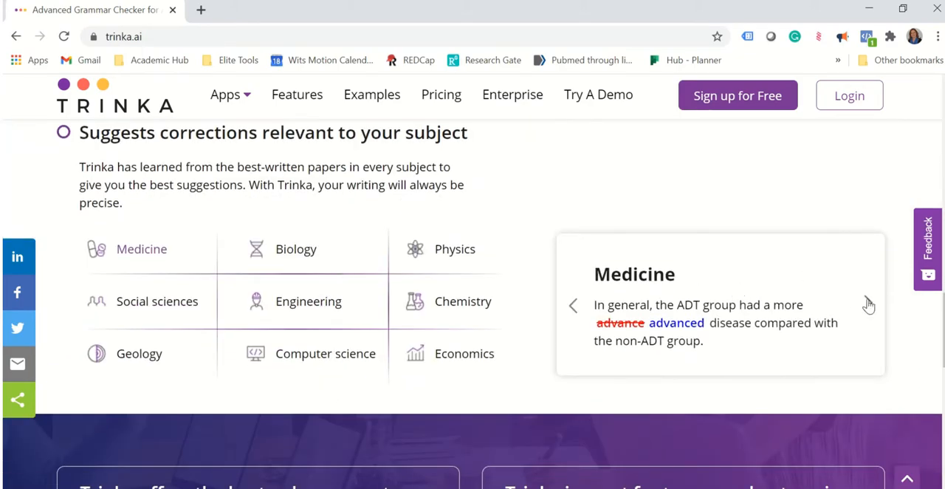
left_click(868, 305)
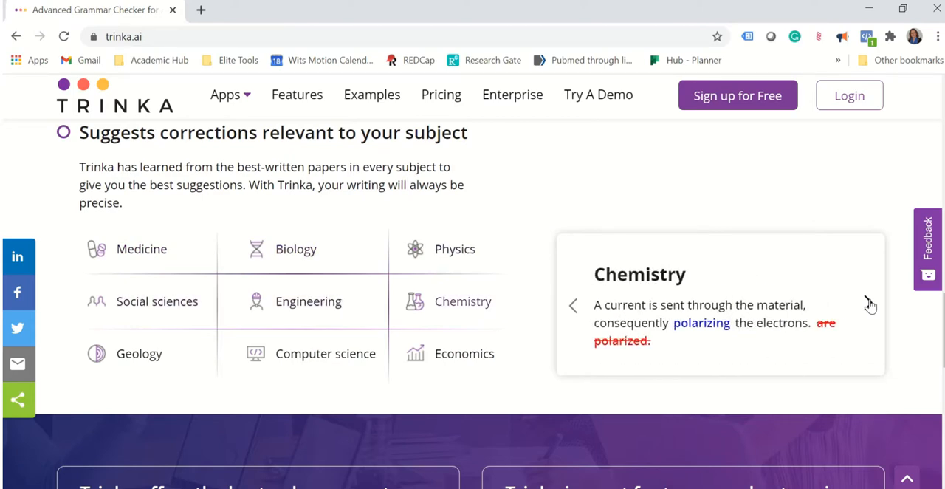
scroll("up", 3)
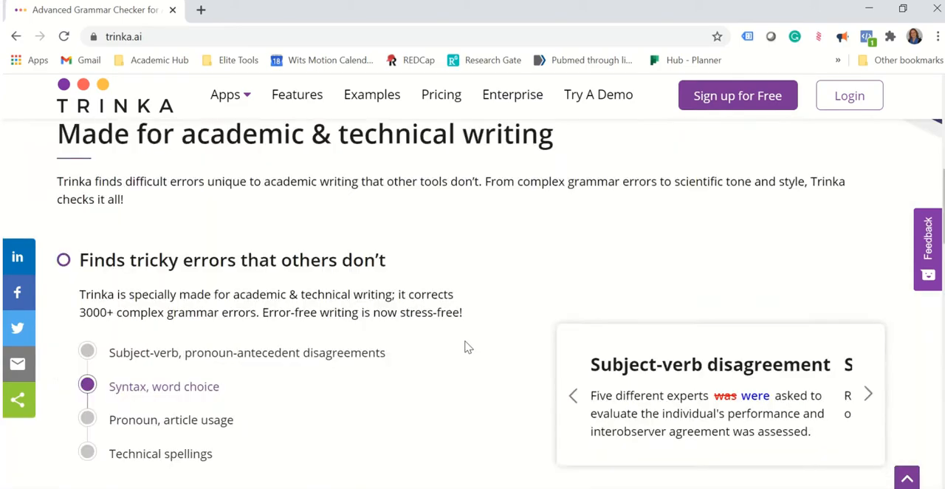
Review the Basic, Enterprise and API plan cards on the Pricing page.
left_click(440, 94)
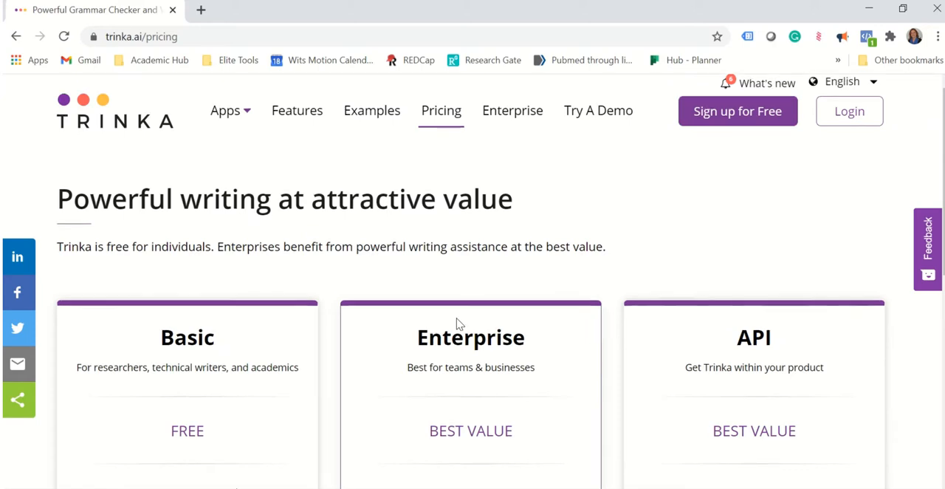
scroll("down", 3)
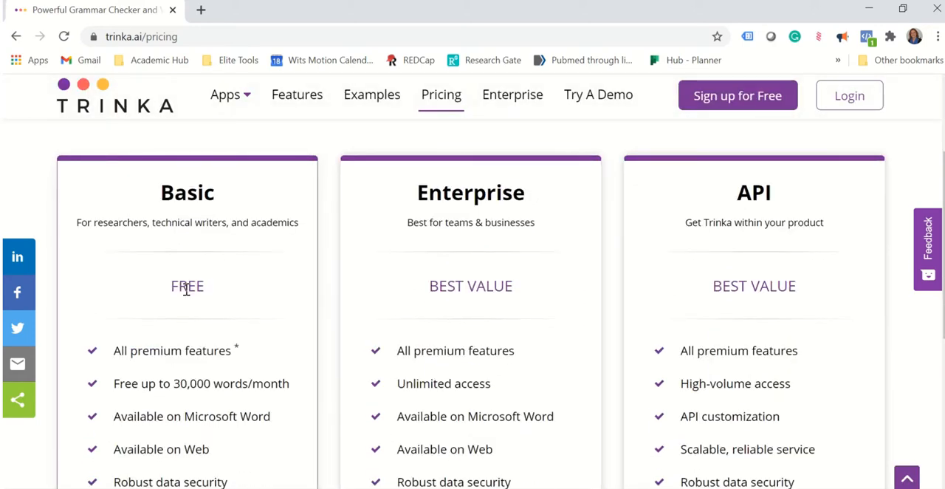
mouse_move(238, 244)
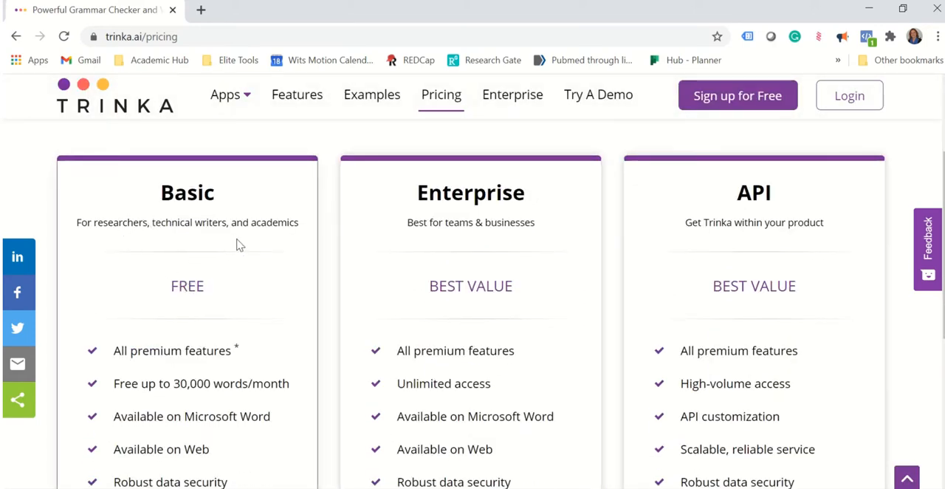
scroll("down", 3)
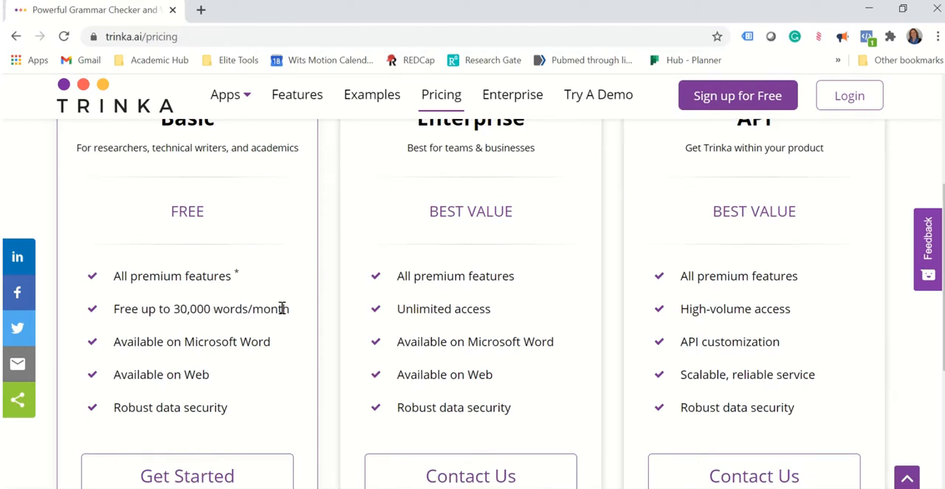
mouse_move(199, 377)
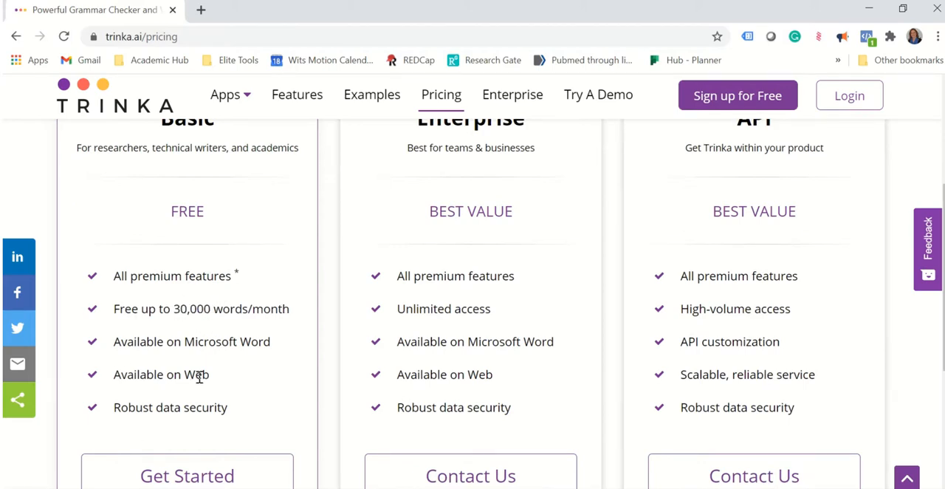
scroll("up", 3)
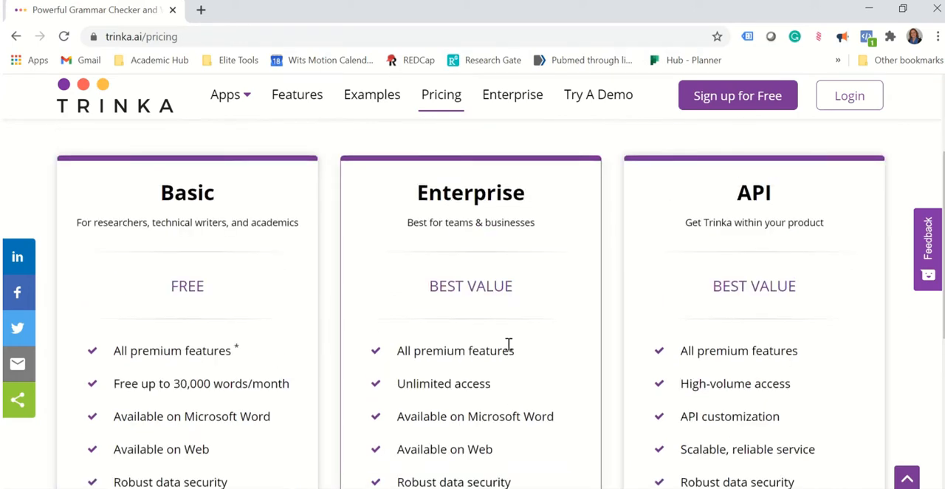
mouse_move(575, 334)
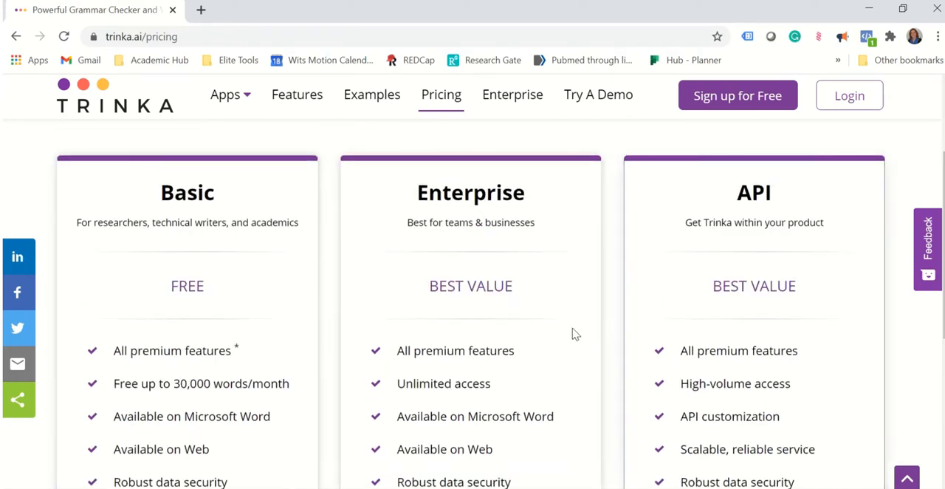
scroll("down", 3)
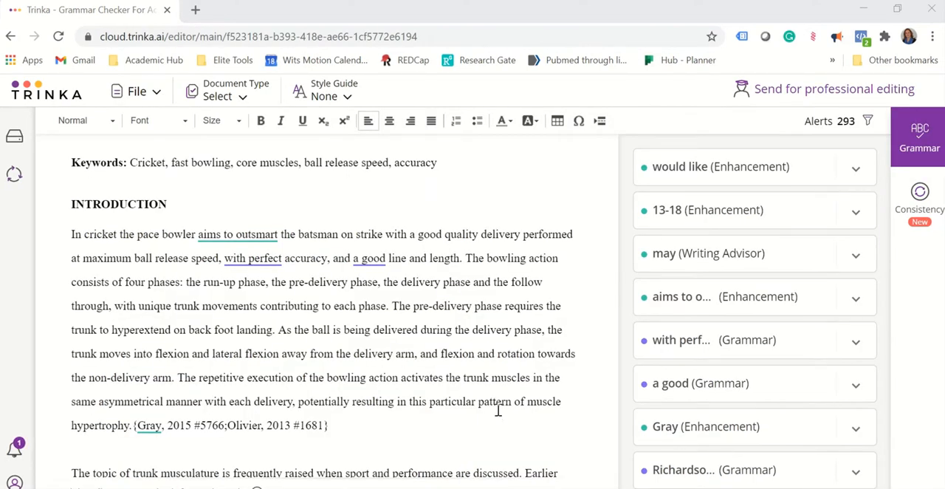
mouse_move(454, 372)
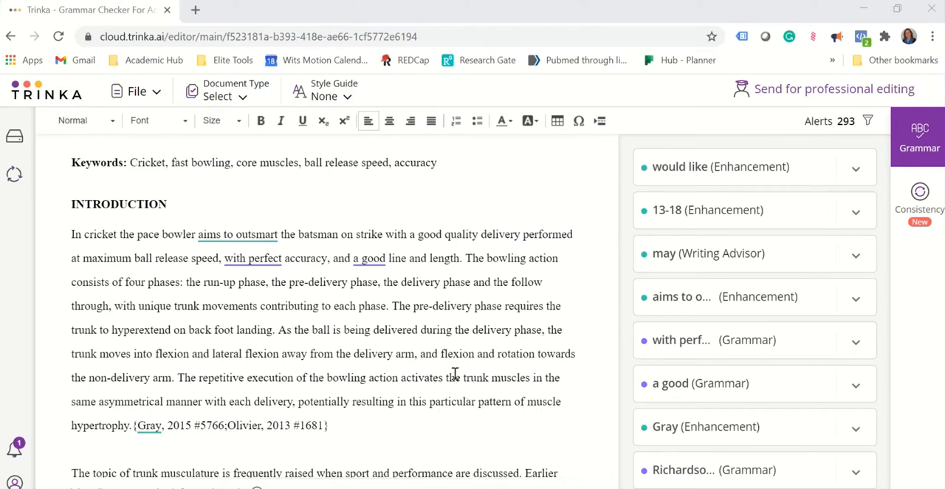
mouse_move(454, 369)
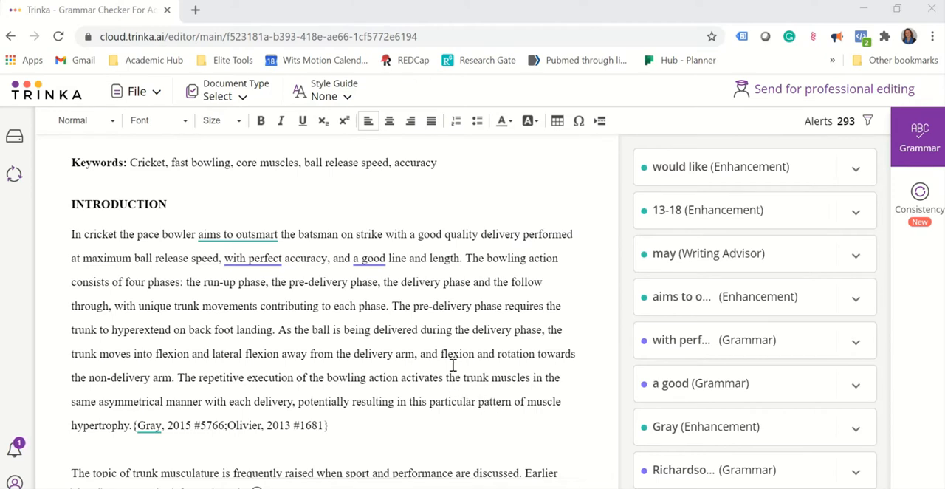
mouse_move(394, 366)
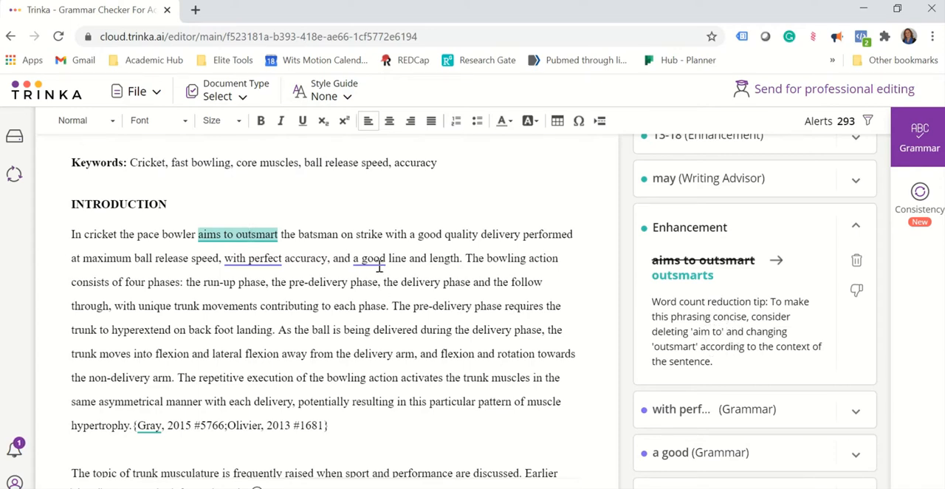
left_click(370, 257)
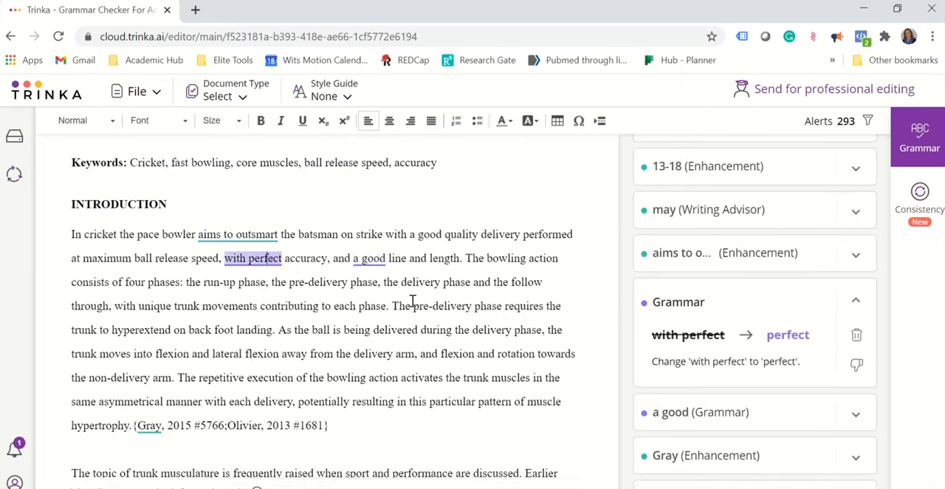
mouse_move(625, 367)
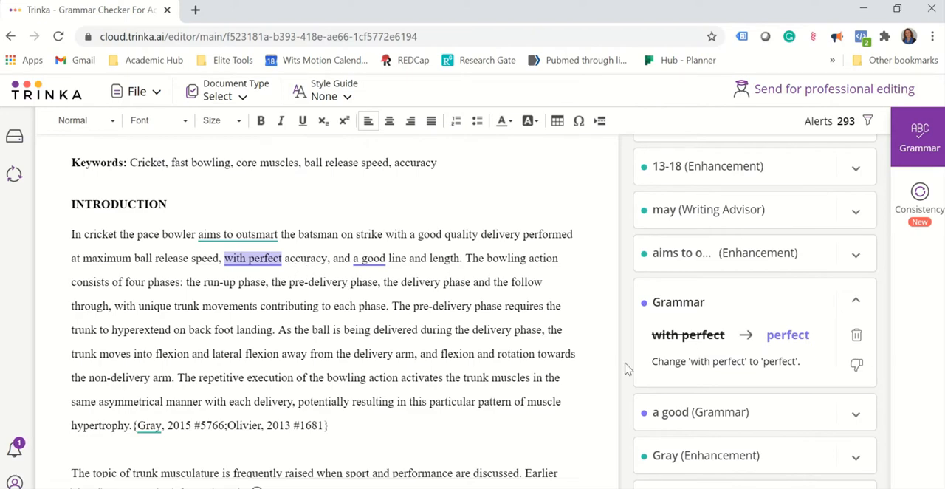
scroll("down", 3)
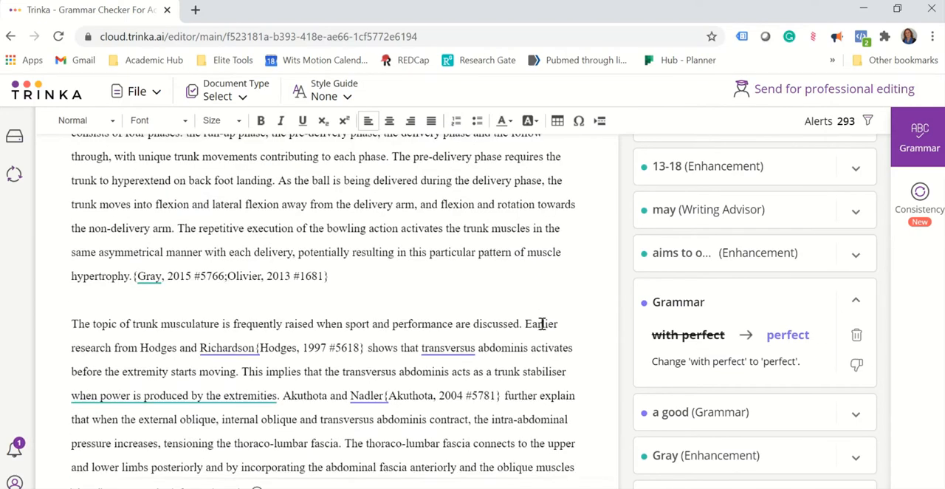
scroll("down", 3)
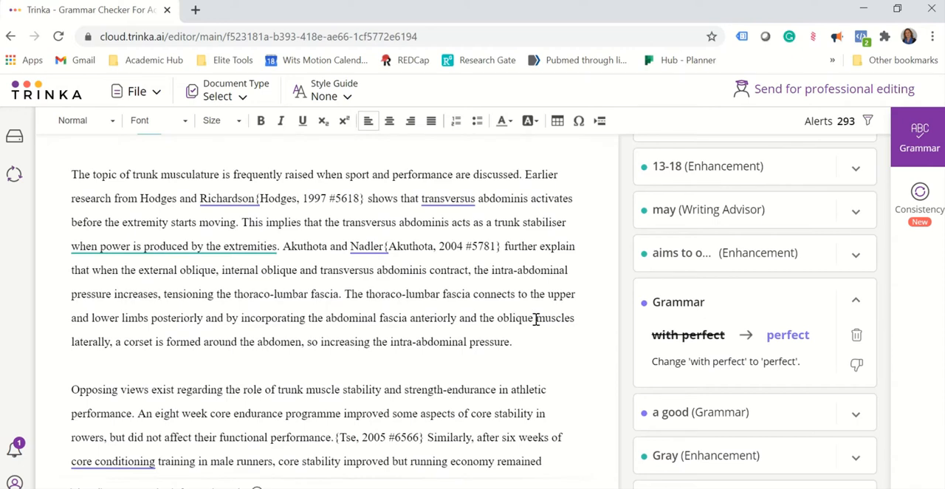
mouse_move(218, 245)
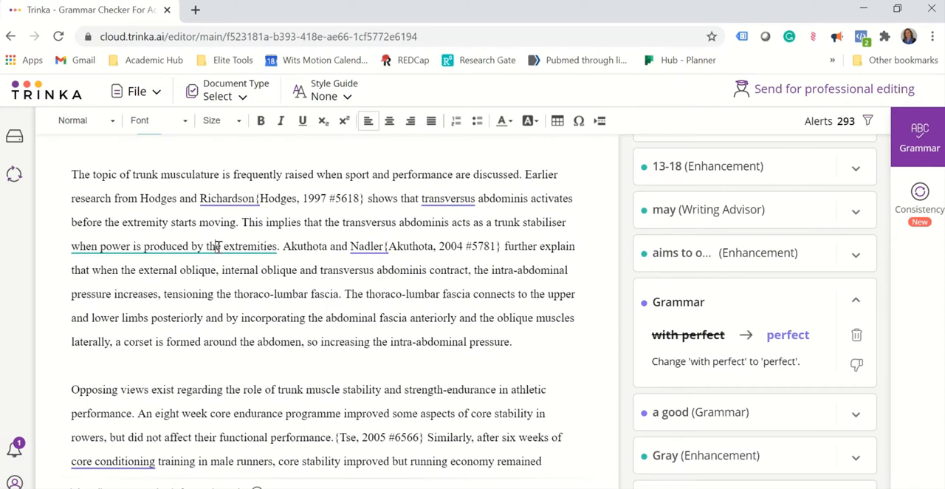
Expand the active-voice Writing Advisor card for 'when power is produced by the extremities'.
left_click(174, 245)
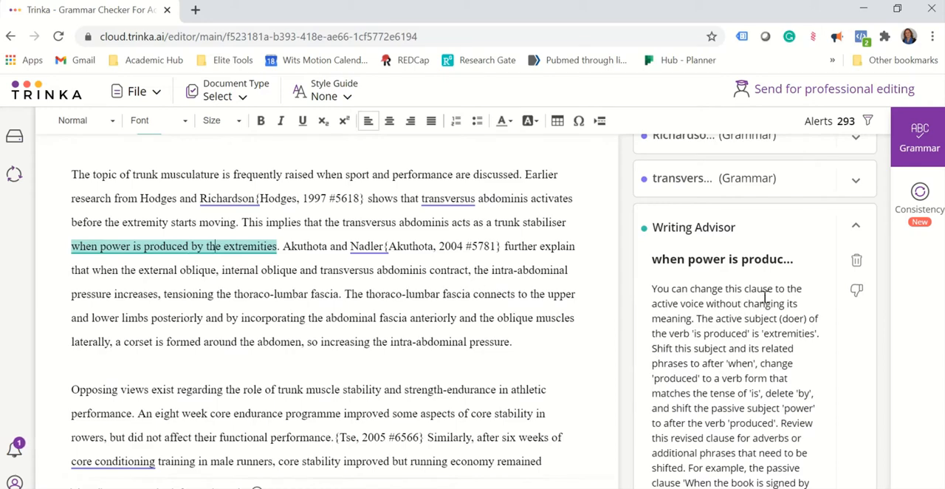
mouse_move(701, 316)
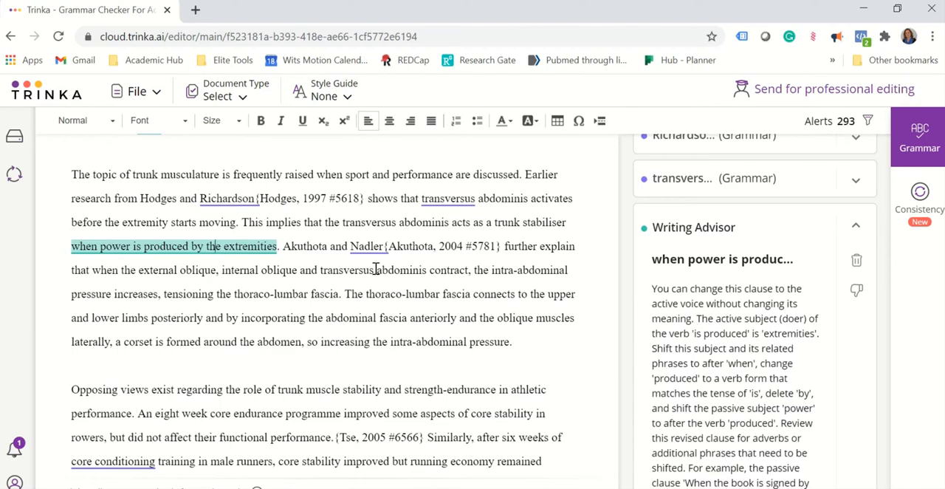
scroll("down", 3)
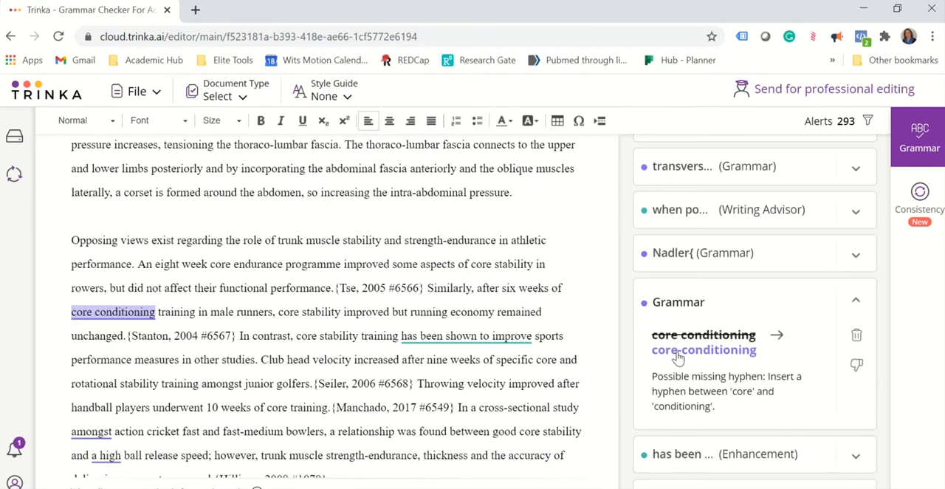
mouse_move(720, 398)
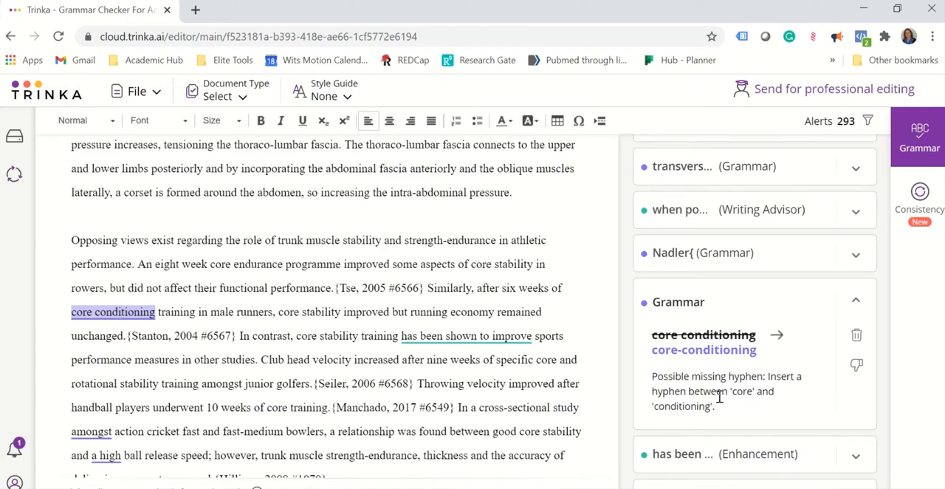
scroll("down", 3)
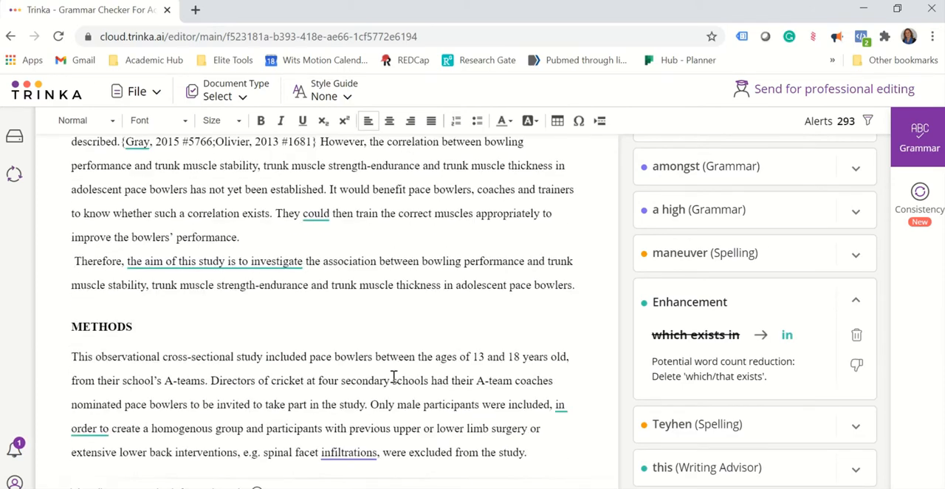
scroll("down", 3)
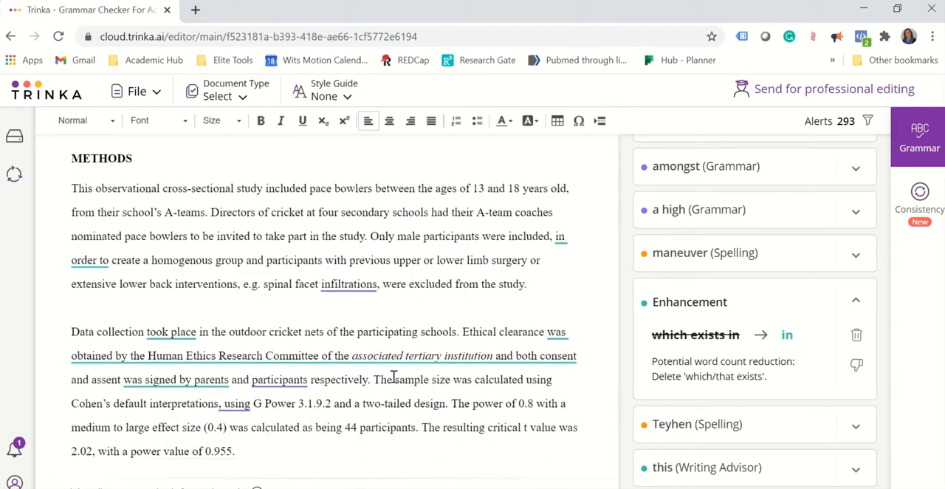
scroll("down", 3)
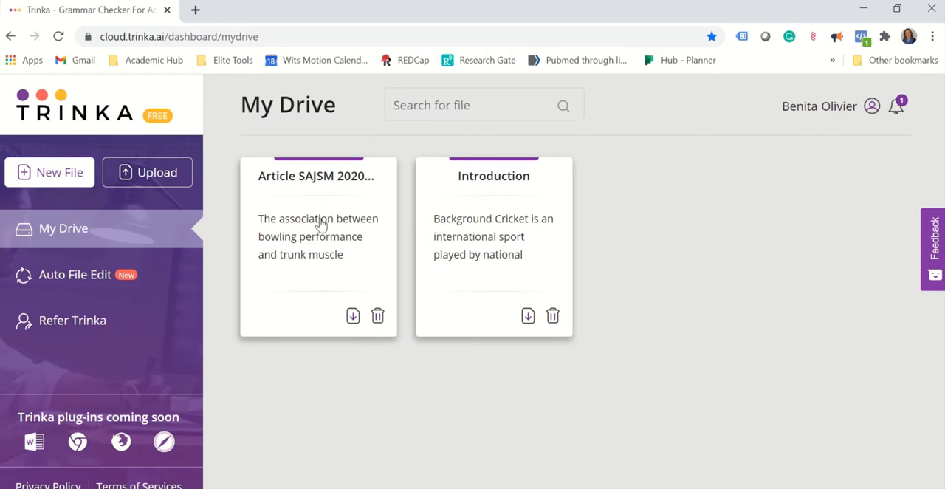
mouse_move(489, 237)
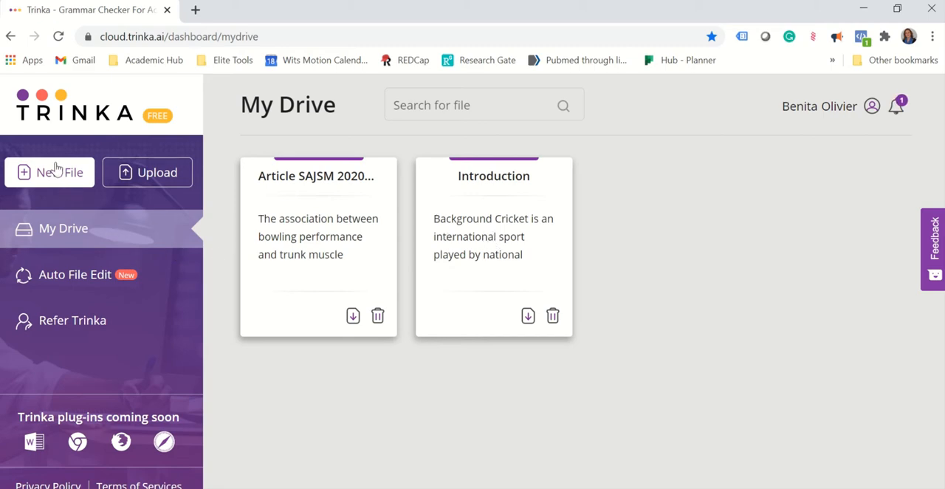
Make a blank Untitled file and go back to the My Drive file list.
left_click(50, 172)
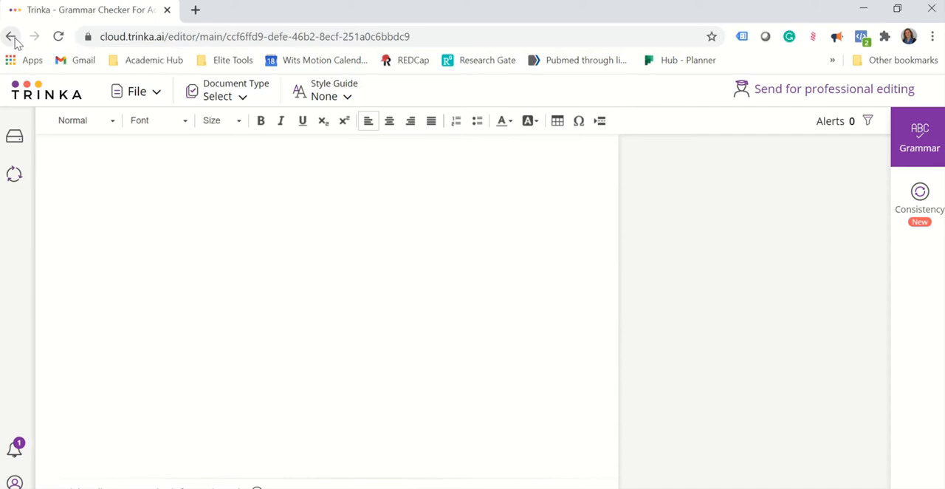
left_click(11, 36)
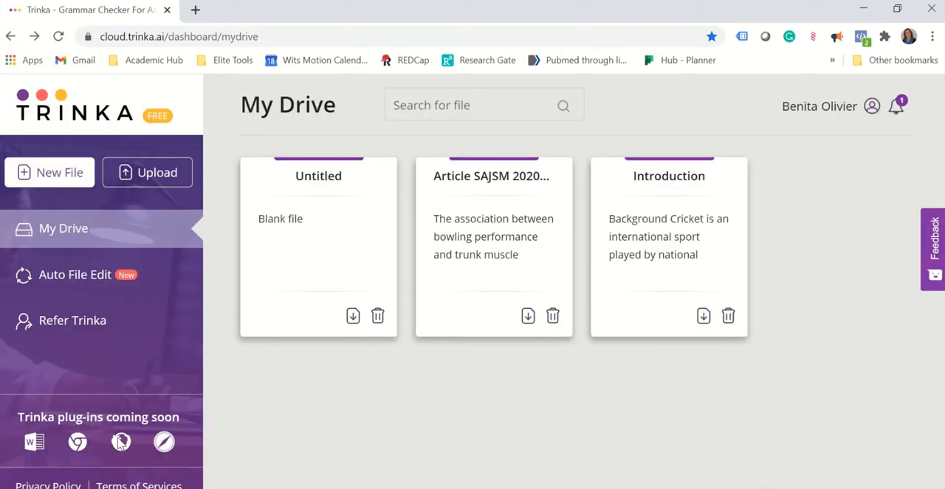
mouse_move(129, 399)
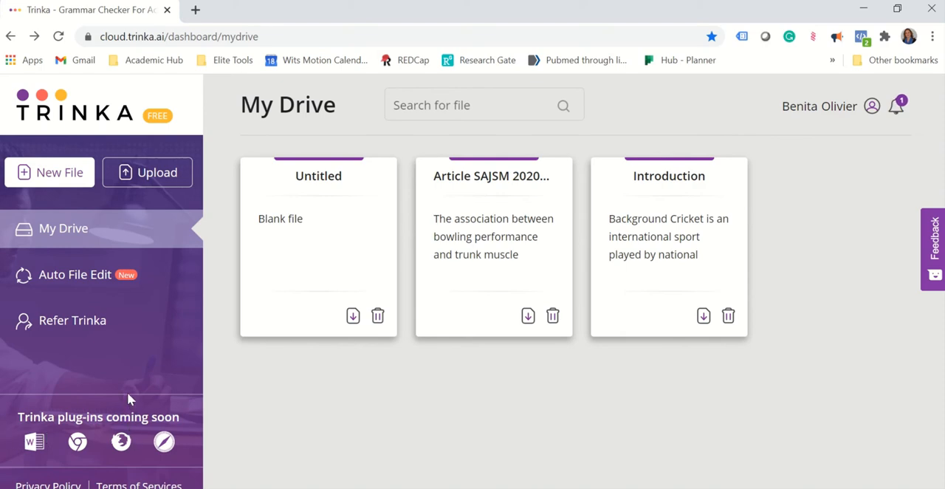
Delete the Untitled card and open the Introduction file's Download File dialog.
left_click(378, 316)
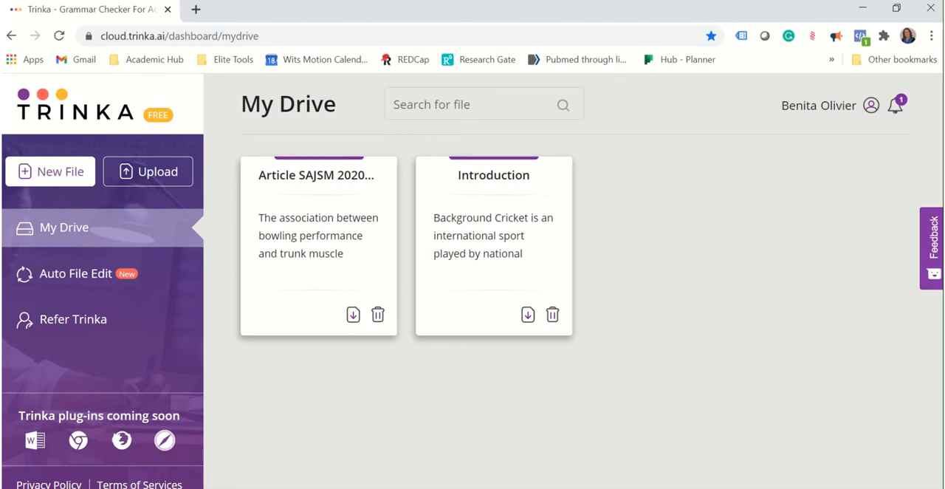
mouse_move(774, 458)
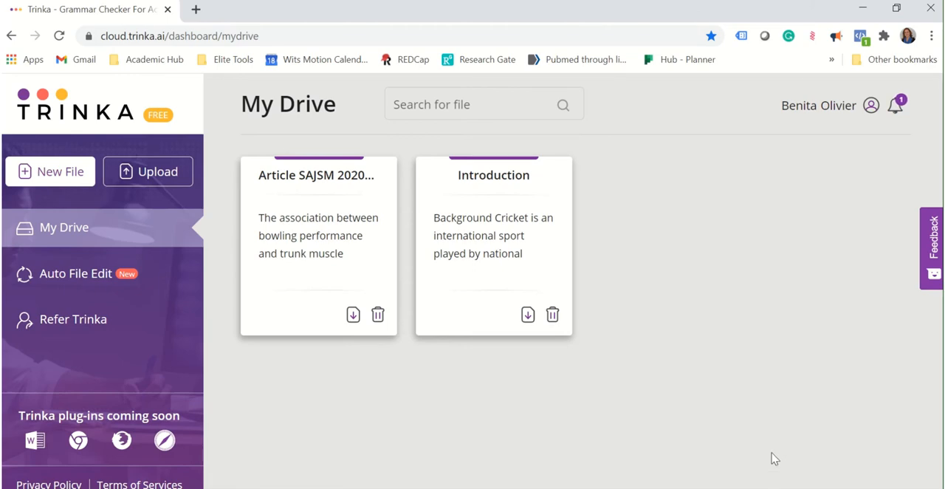
mouse_move(527, 315)
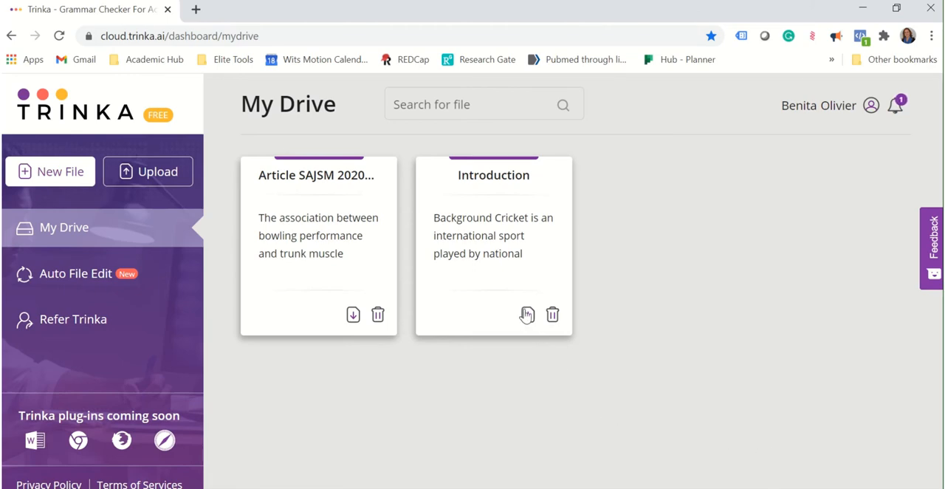
left_click(527, 314)
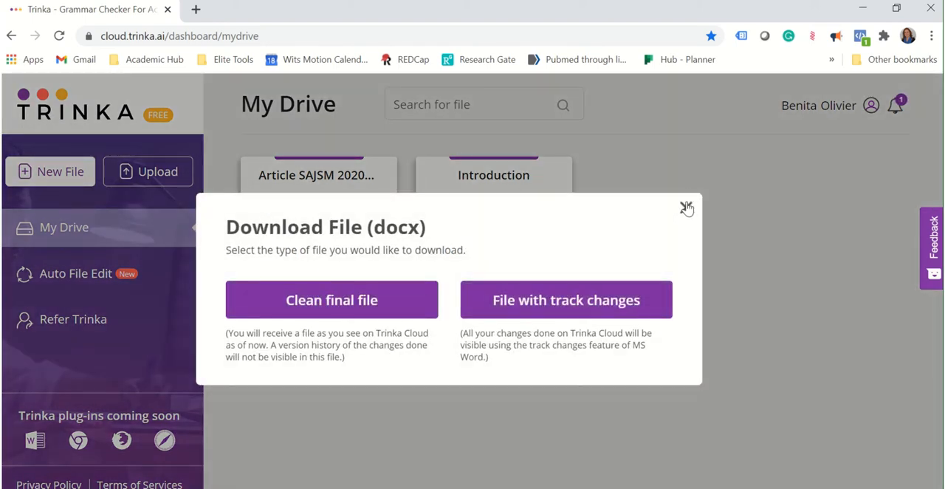
Dismiss the Introduction file's download options dialog.
left_click(685, 208)
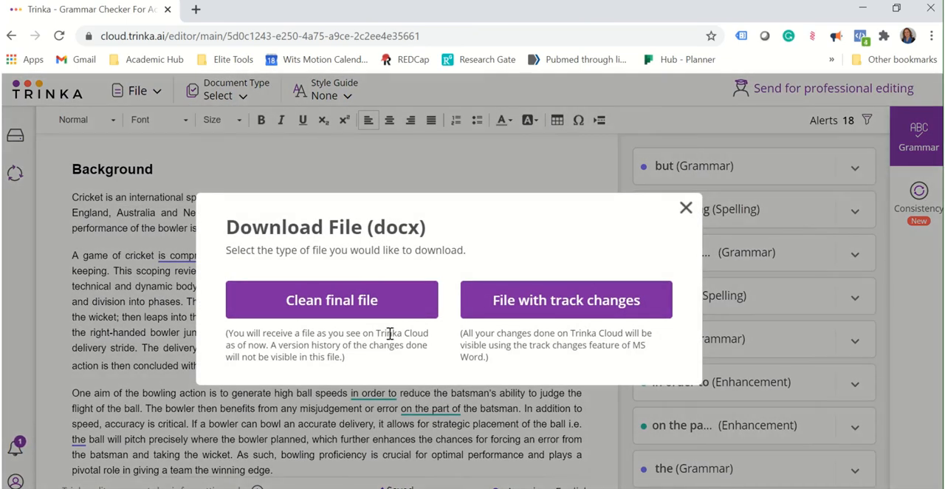
mouse_move(566, 299)
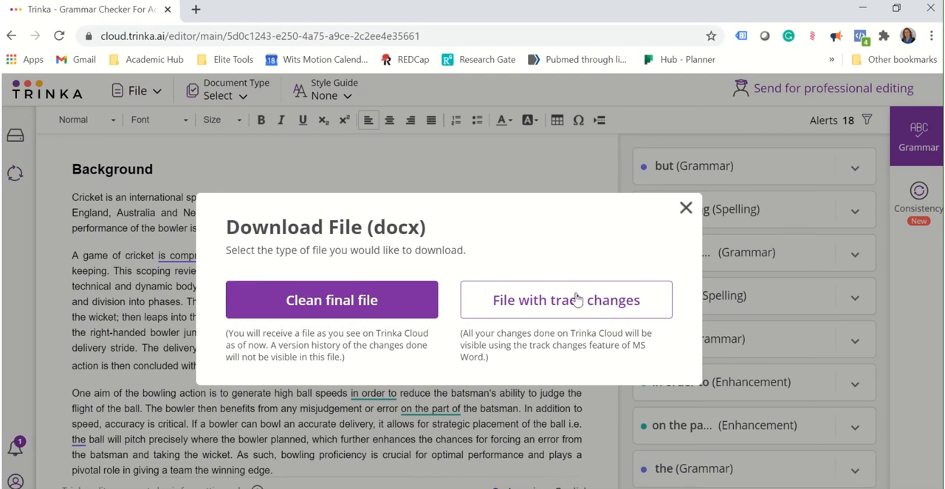
mouse_move(593, 305)
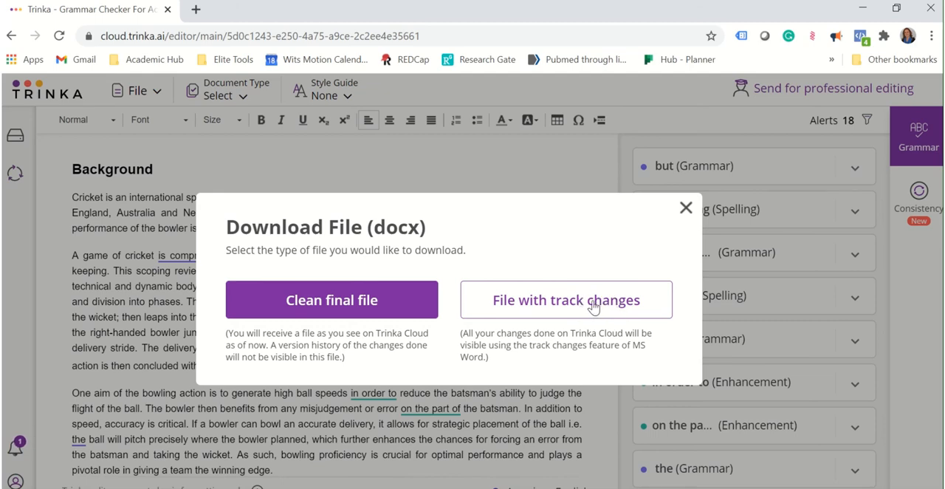
mouse_move(594, 307)
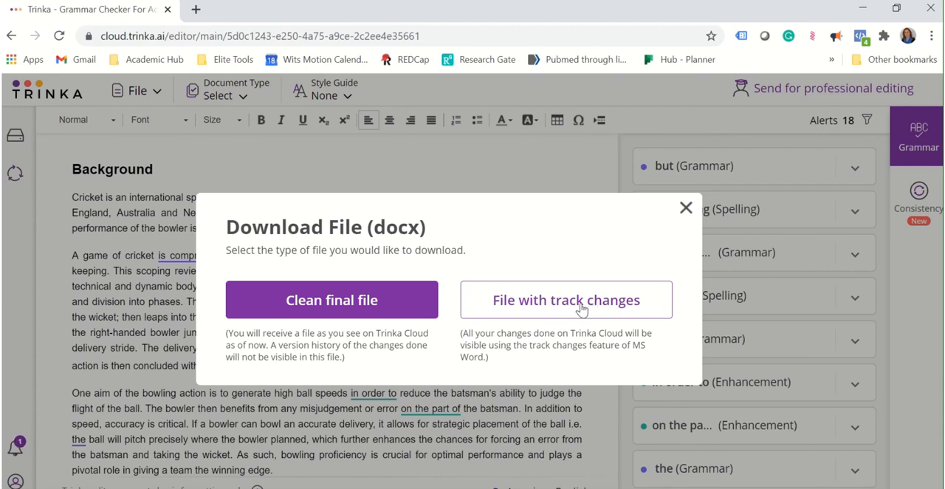
mouse_move(583, 310)
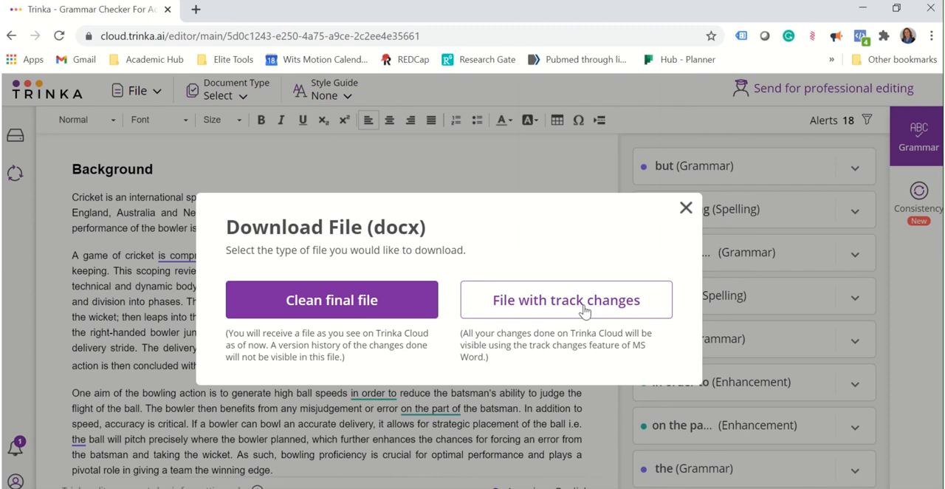
mouse_move(331, 299)
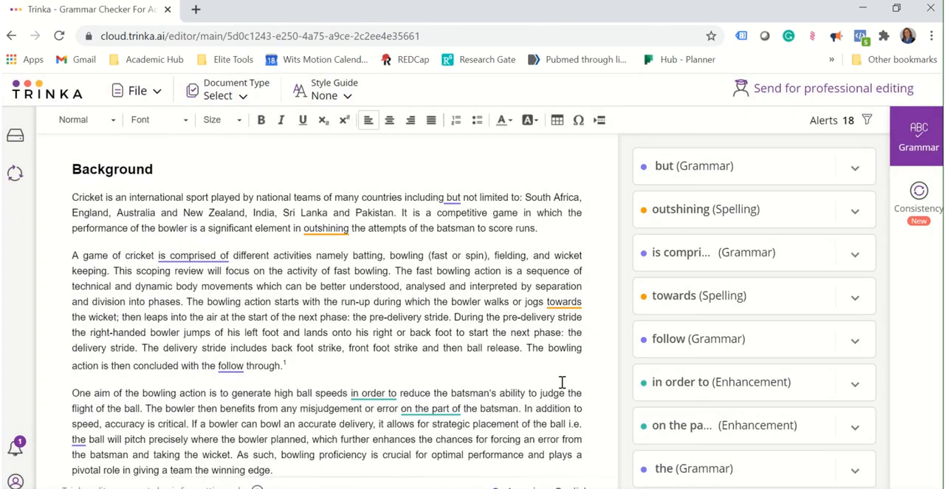
mouse_move(563, 381)
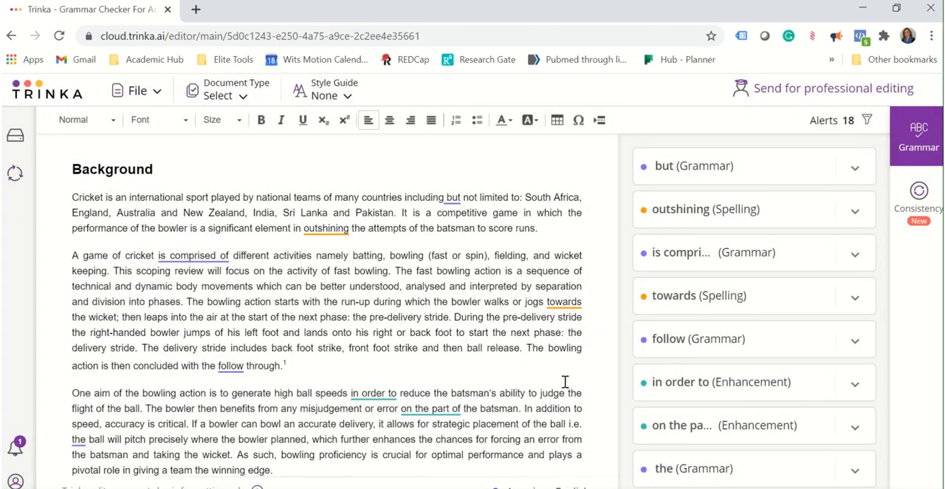